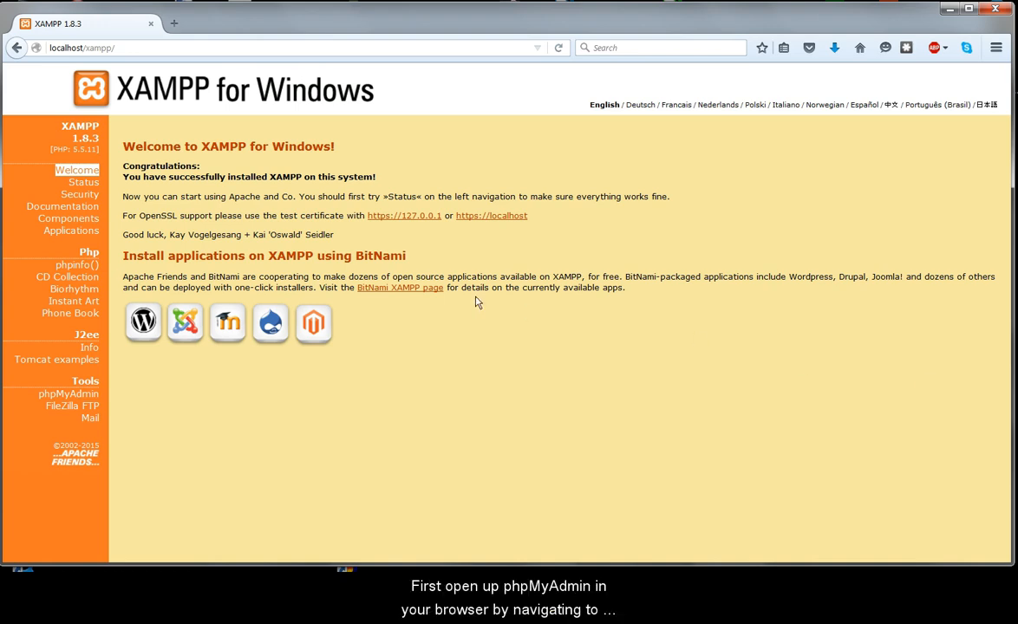
mouse_move(57, 394)
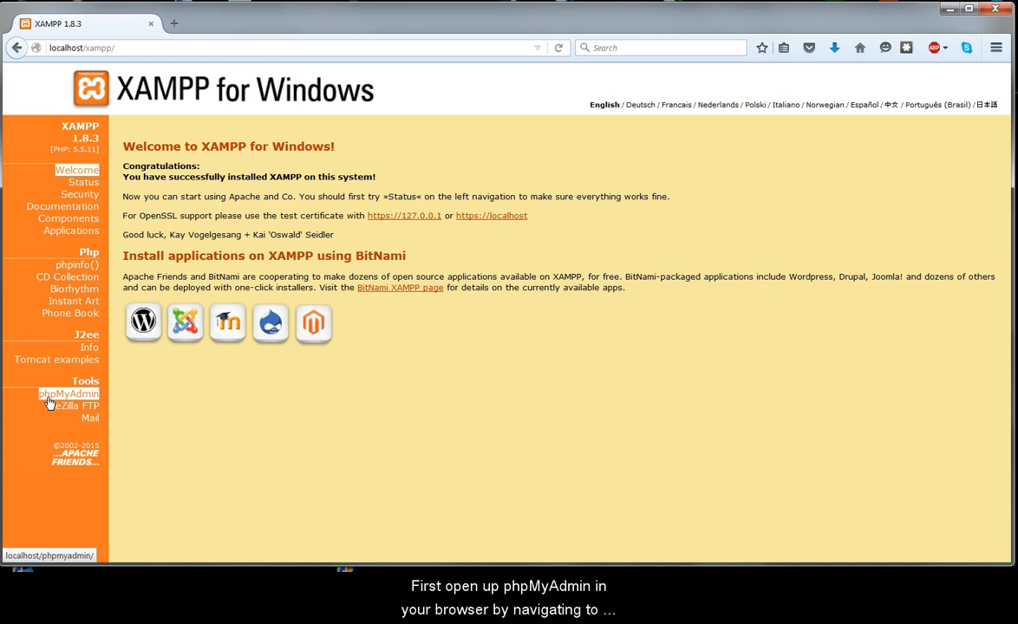
Launch phpMyAdmin from the Tools list on the XAMPP welcome page.
left_click(69, 393)
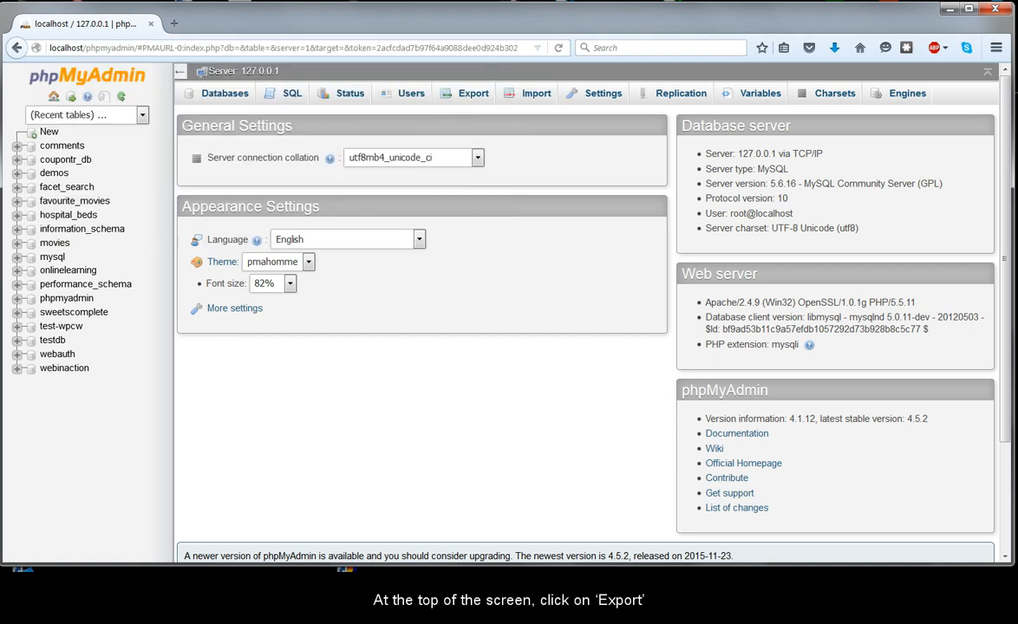
Go to the server Export page and choose 'Custom - display all possible options'.
left_click(471, 94)
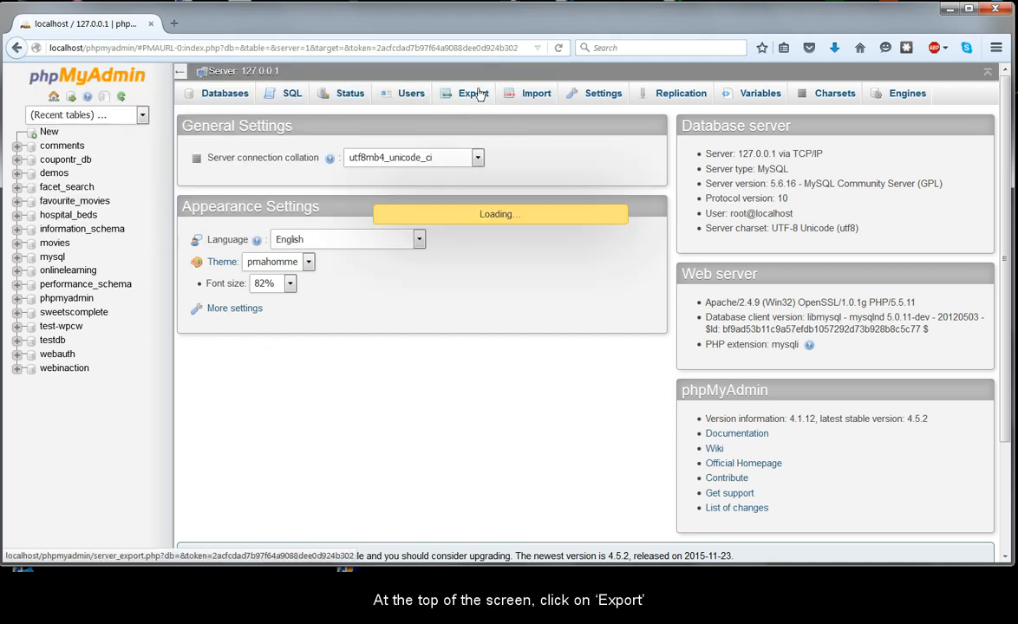
left_click(471, 93)
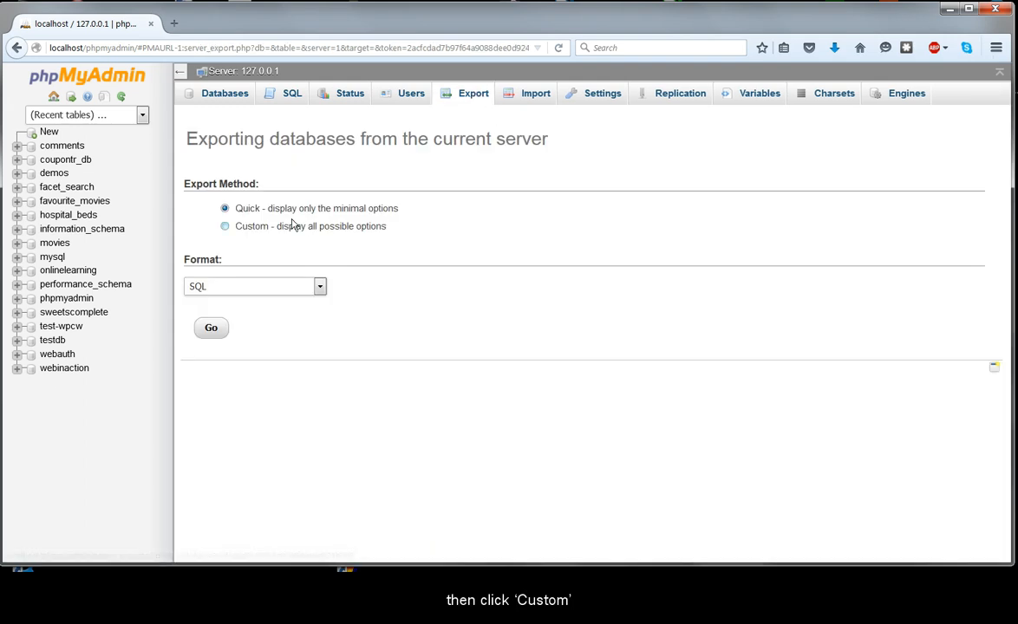
left_click(225, 226)
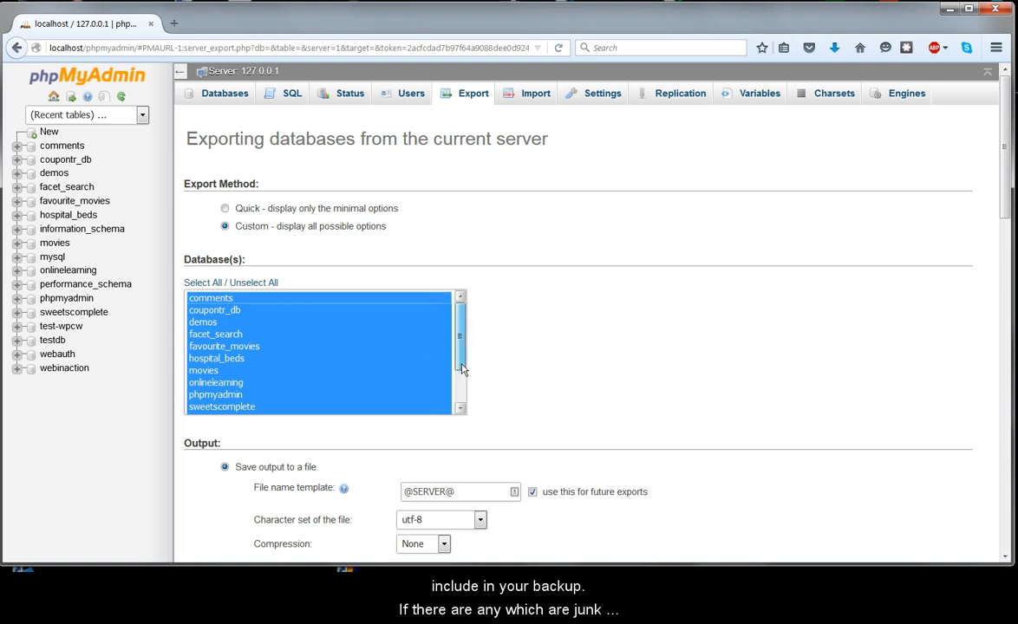
Deselect the phpmyadmin and webauth databases, keeping all others selected for export.
scroll("down", 3)
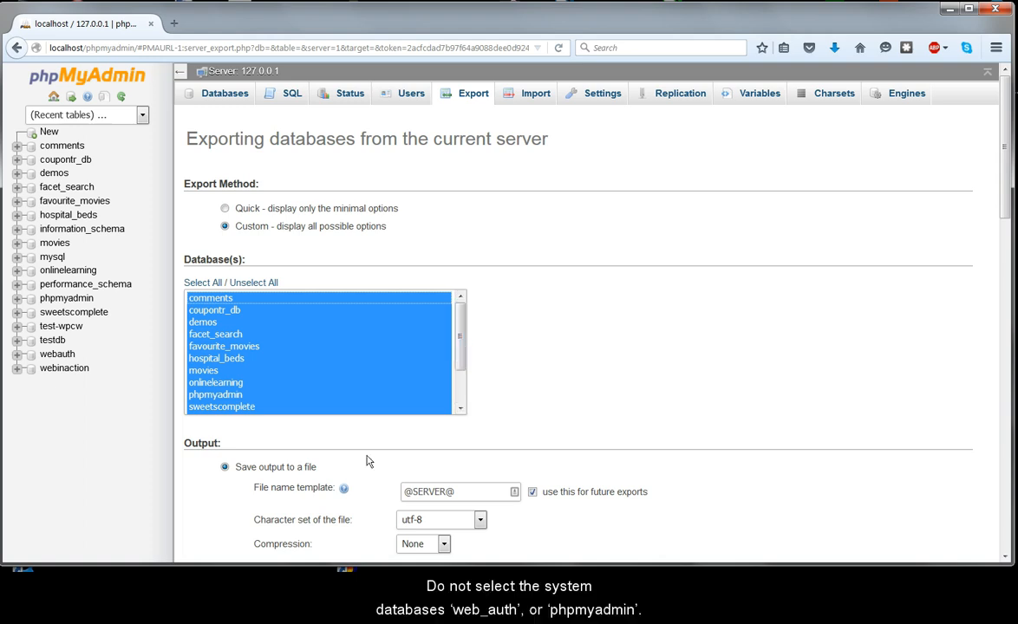
scroll("down", 3)
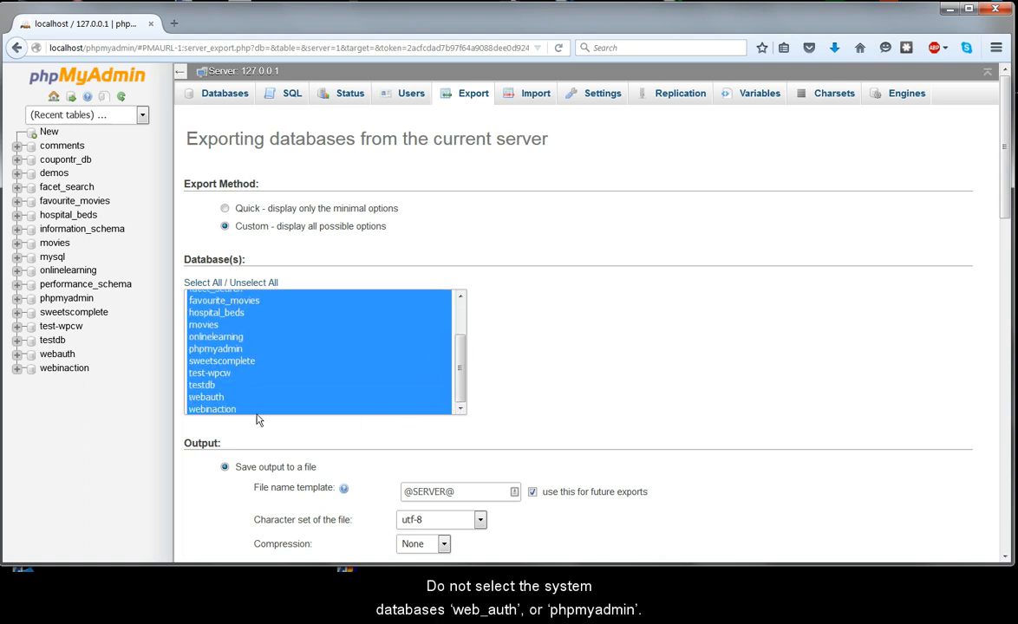
left_click(215, 349)
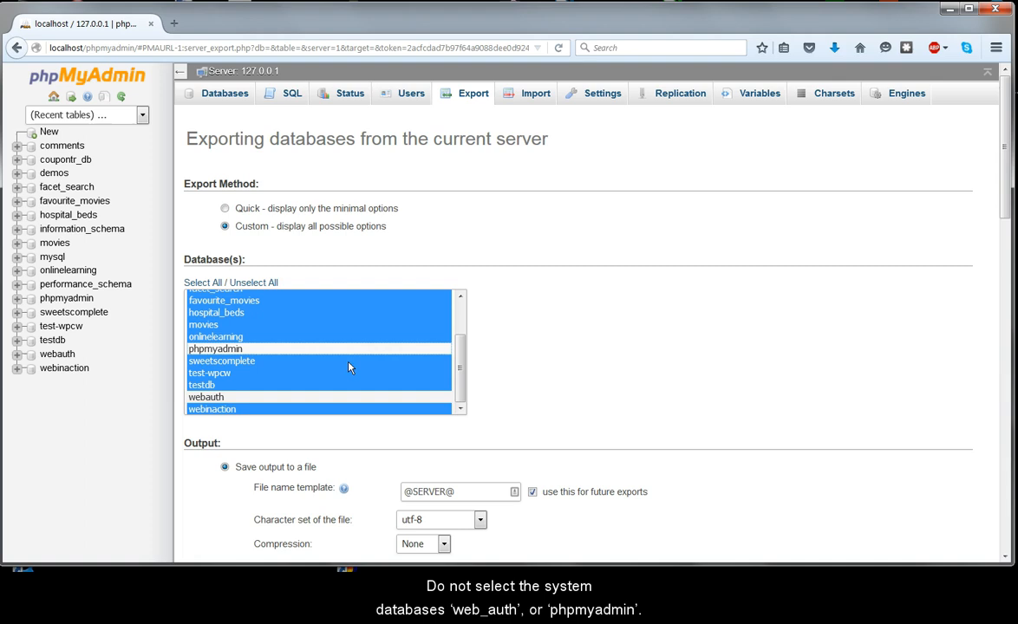
mouse_move(522, 374)
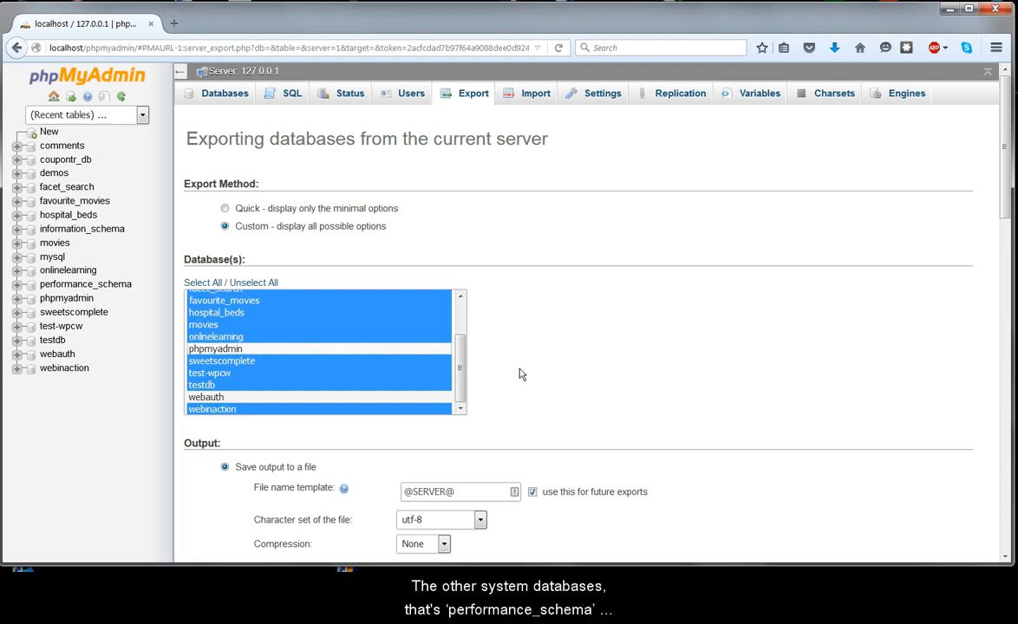
scroll("down", 3)
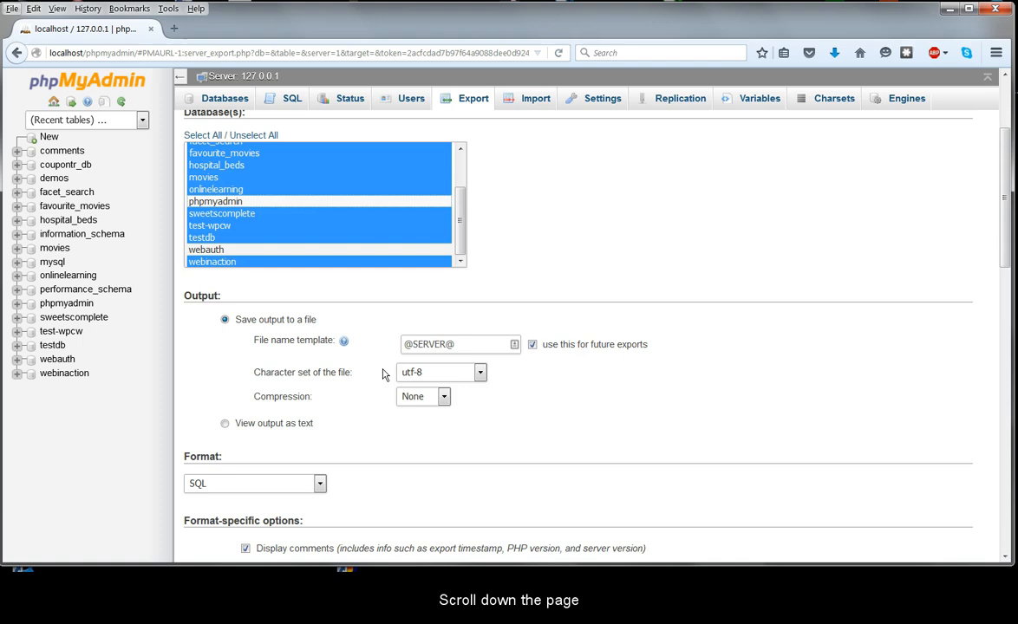
Enable 'Add CREATE DATABASE / USE statement' under Object creation options.
scroll("down", 3)
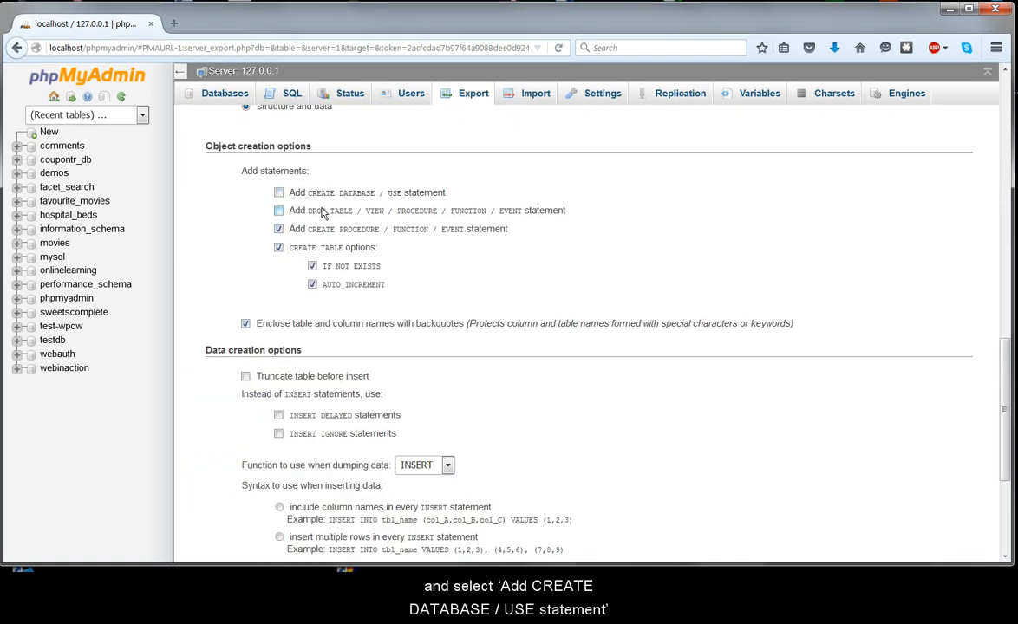
left_click(277, 192)
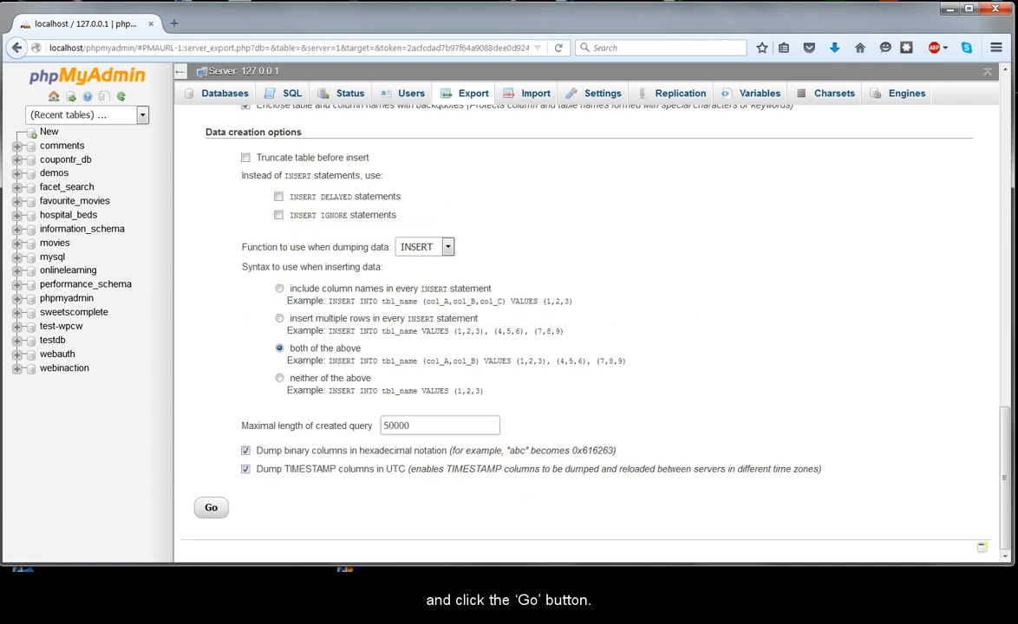
Run the export with Go and save the SQL dump as export.sql on the Desktop.
left_click(211, 508)
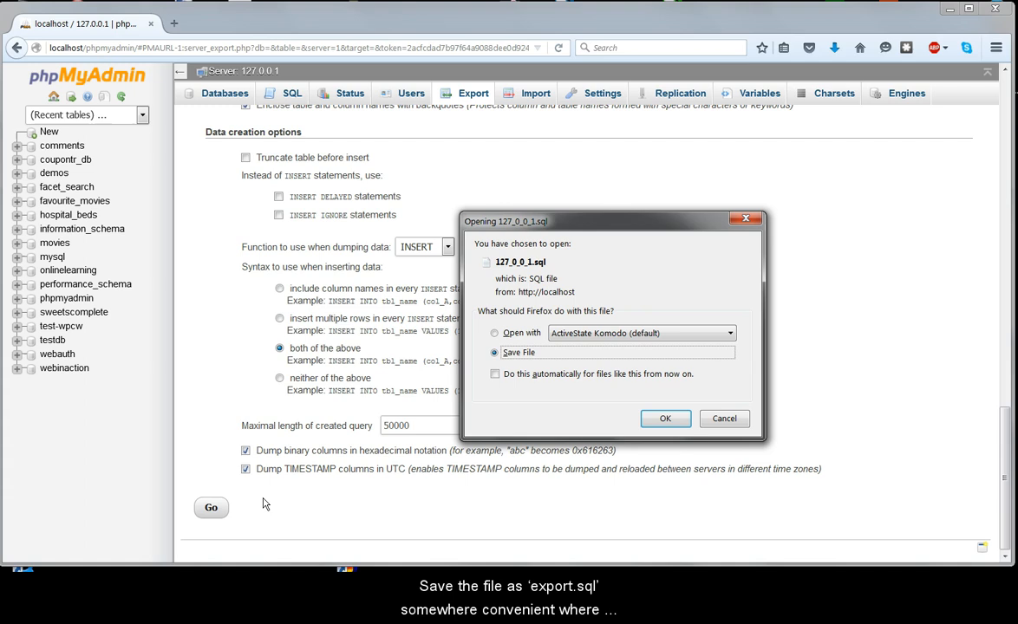
left_click(666, 418)
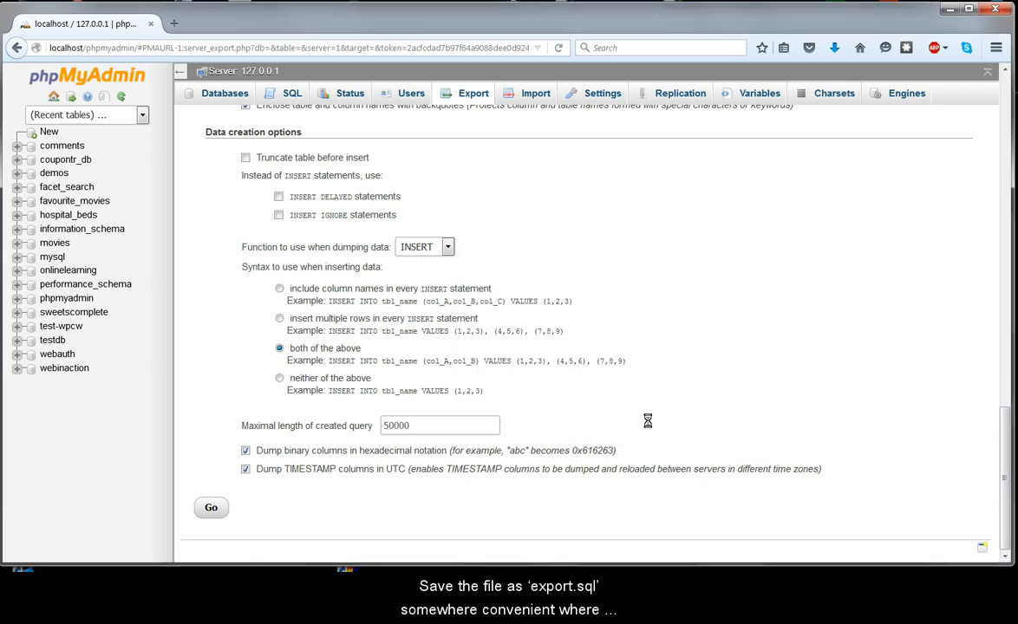
left_click(211, 506)
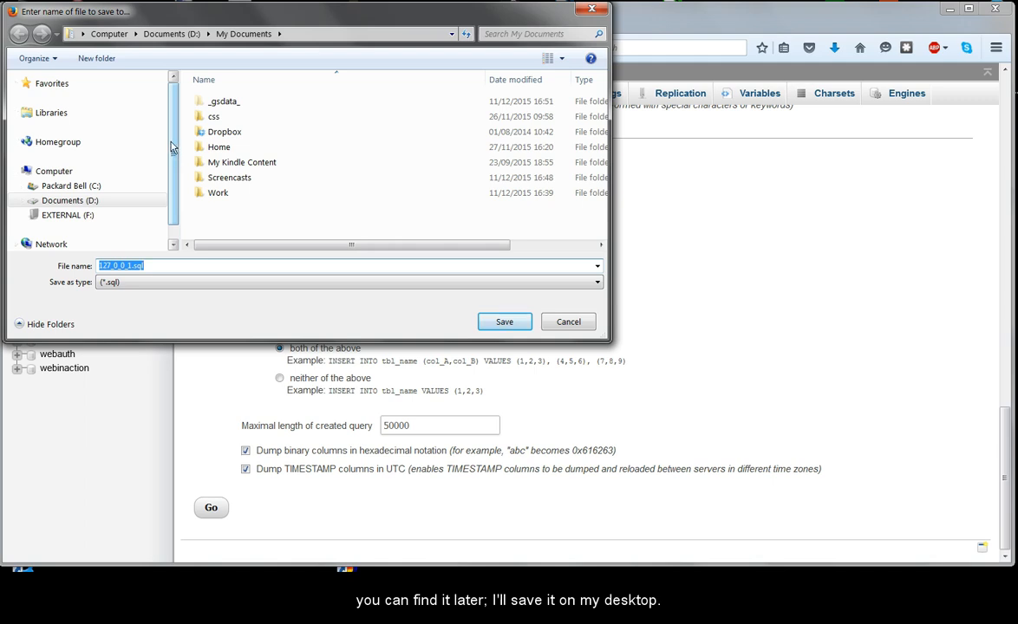
left_click(505, 321)
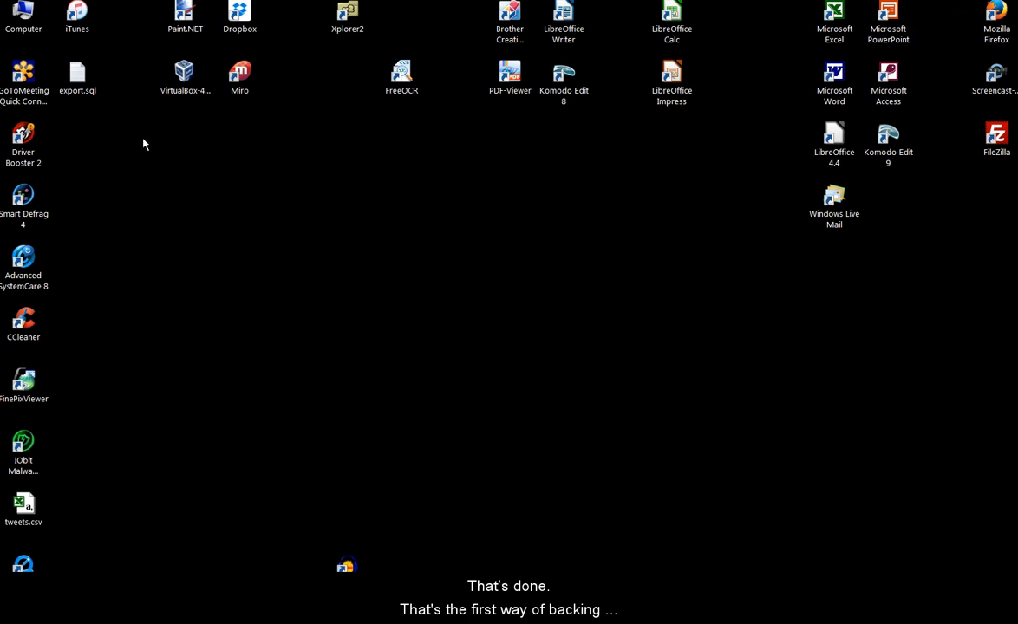
Drag export.sql from the top-left icon group to the centre of the desktop.
left_click_drag(76, 73, 401, 260)
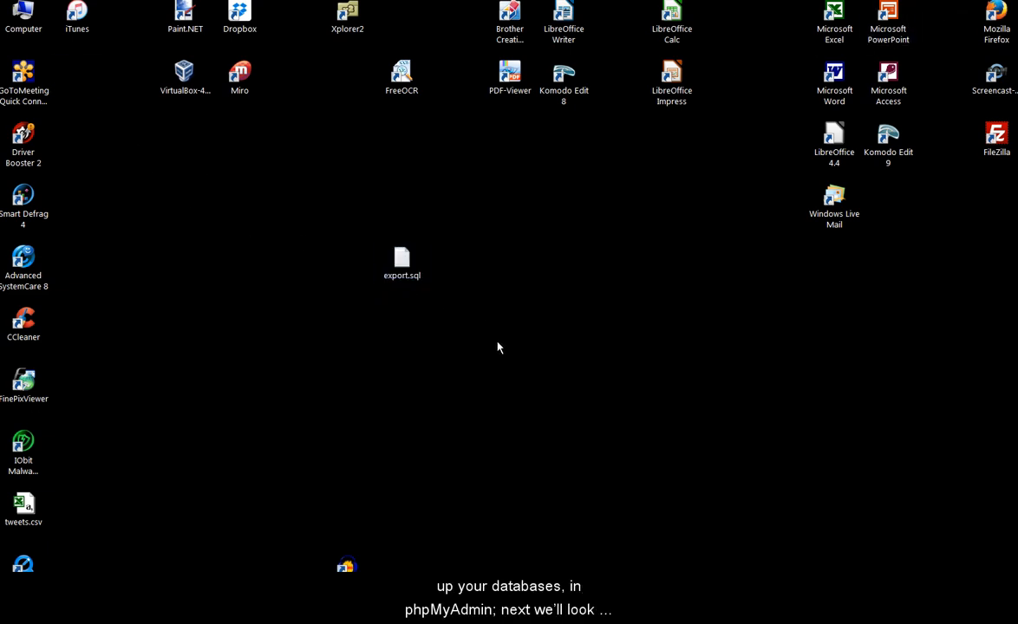
mouse_move(489, 344)
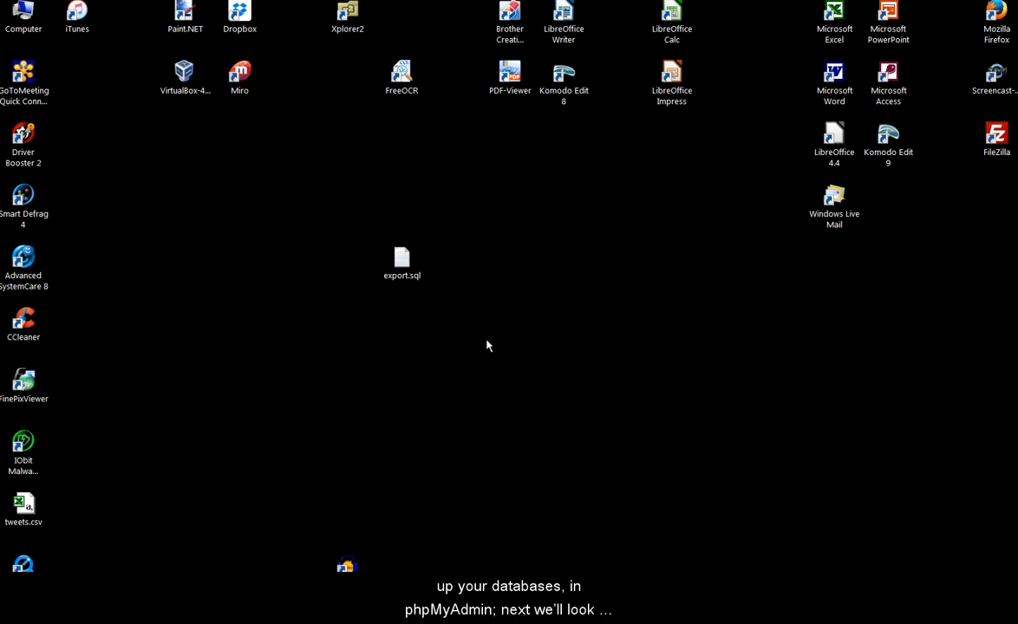